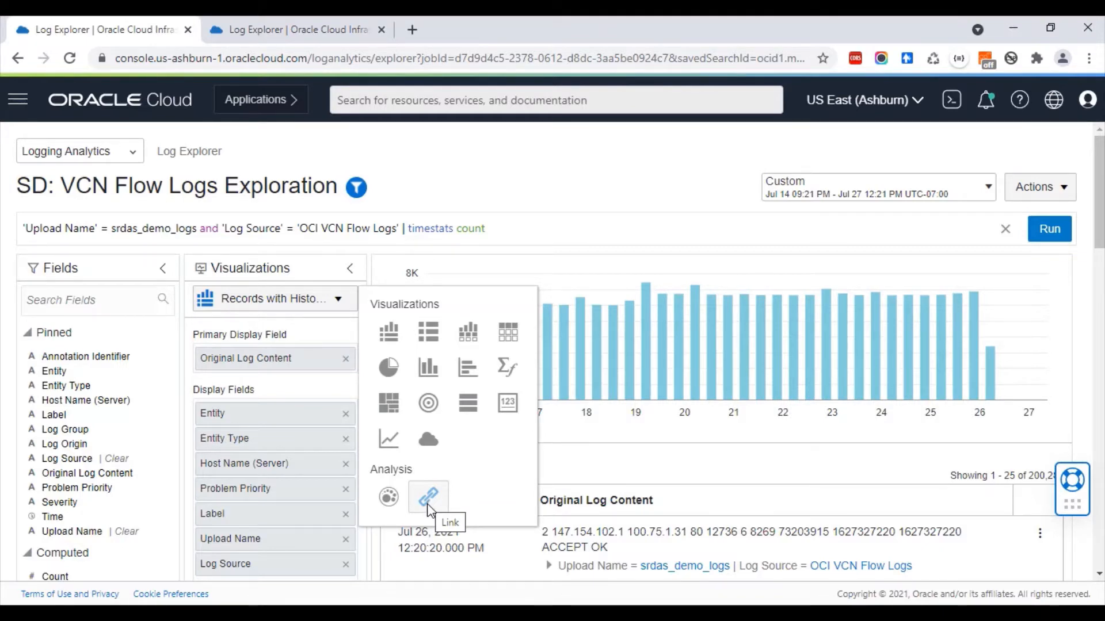
mouse_move(667, 557)
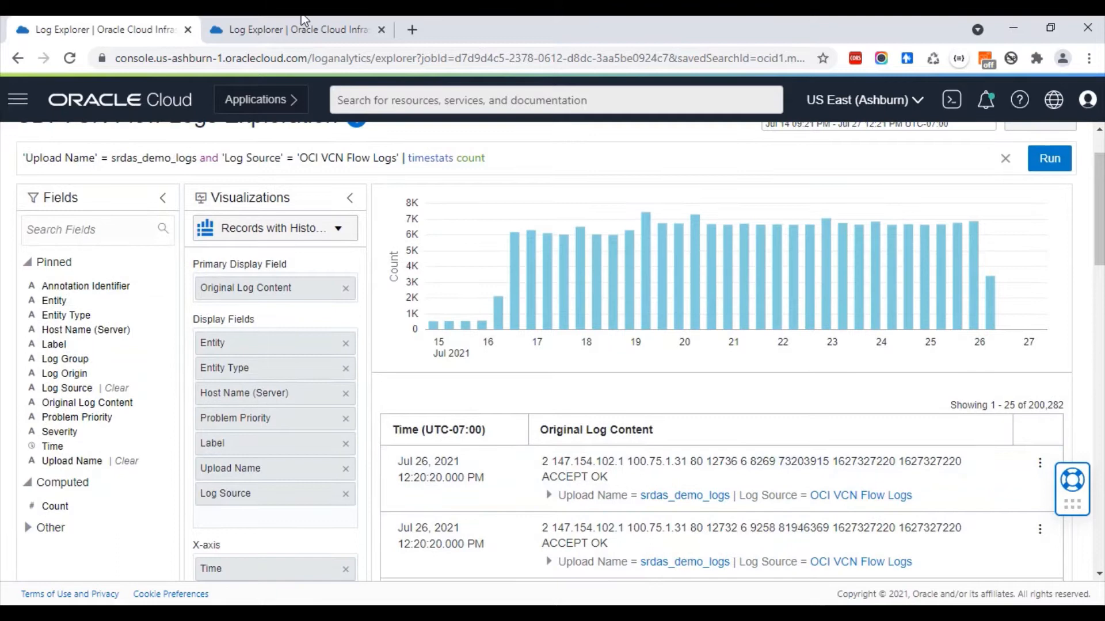
Step: Bring up the SD: Network Analysis saved search showing VCN flow transfers in the Link view
left_click(289, 30)
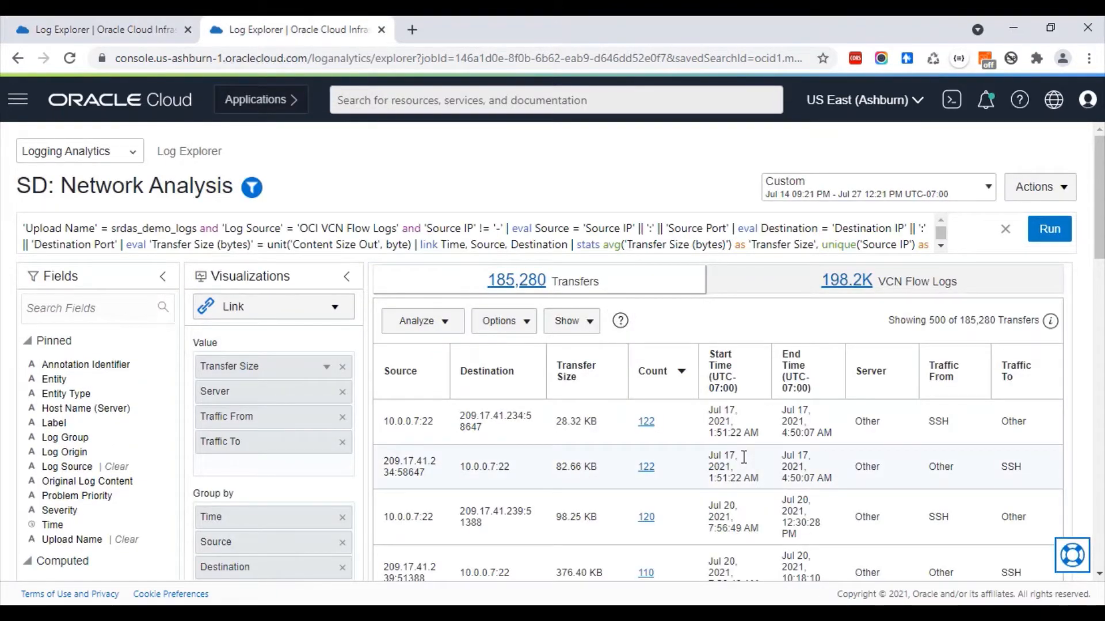
Step: Collapse the Fields panel and select the first source–destination transfer row
left_click(162, 277)
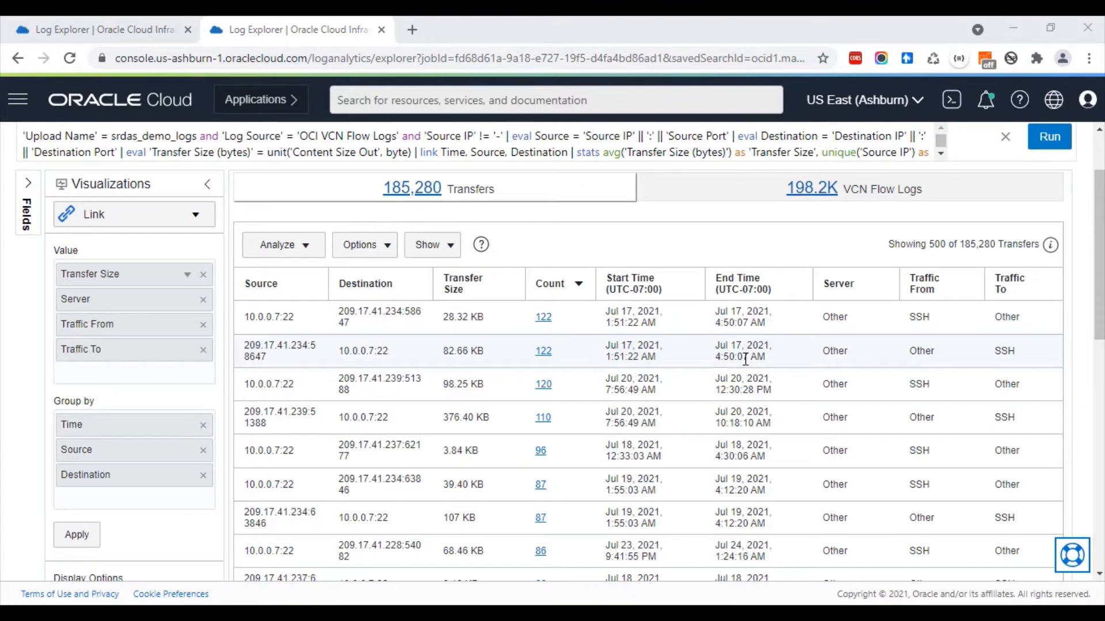
left_click(261, 283)
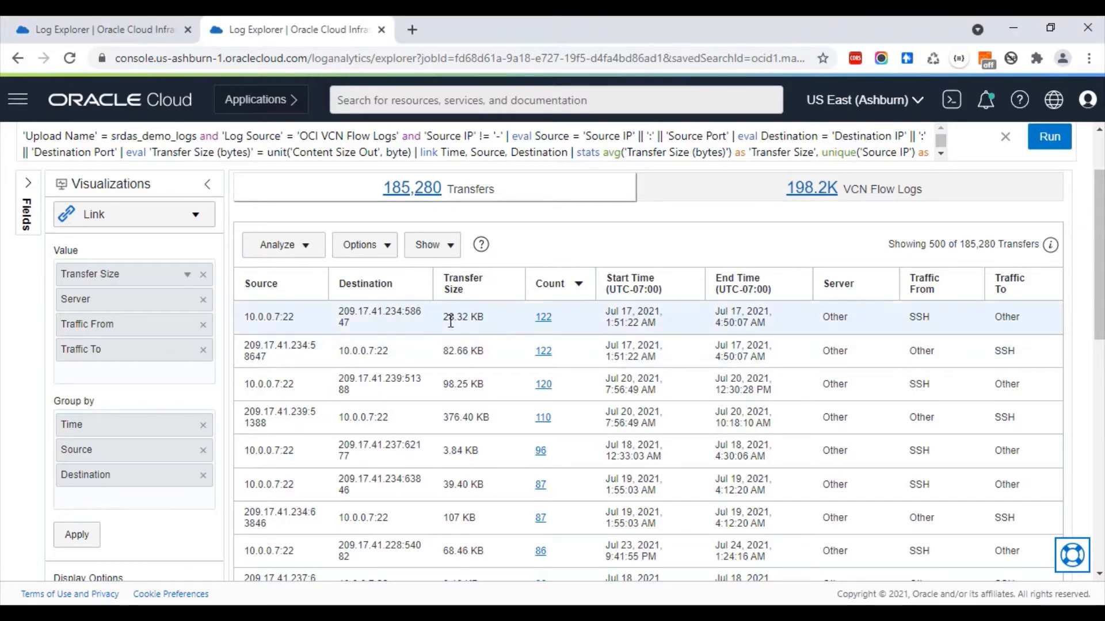
mouse_move(648, 349)
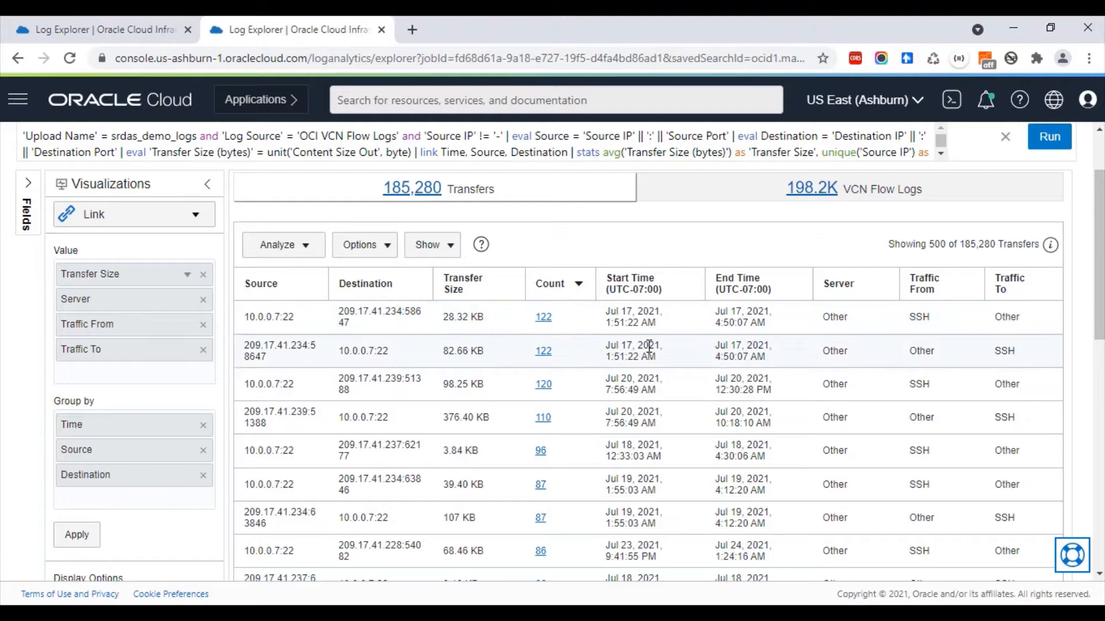
mouse_move(289, 316)
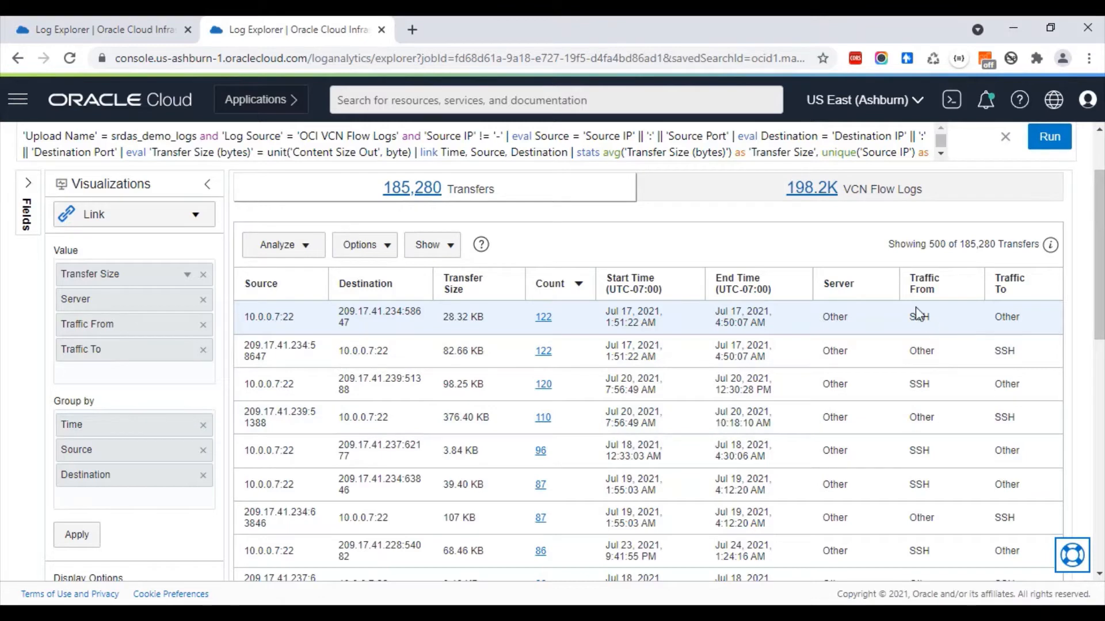
mouse_move(915, 317)
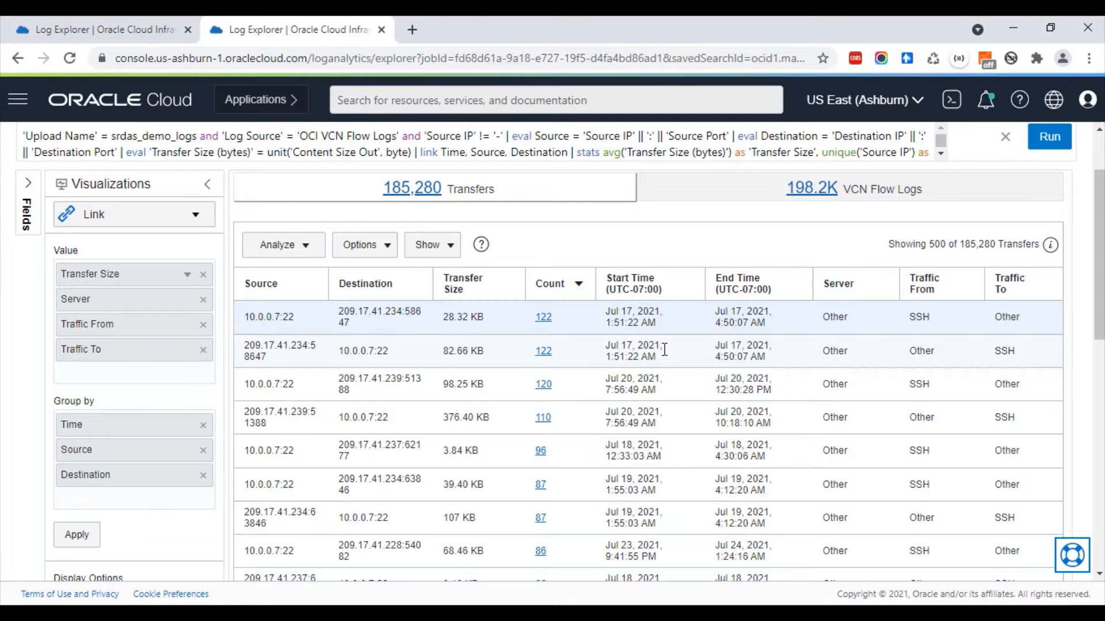
mouse_move(289, 383)
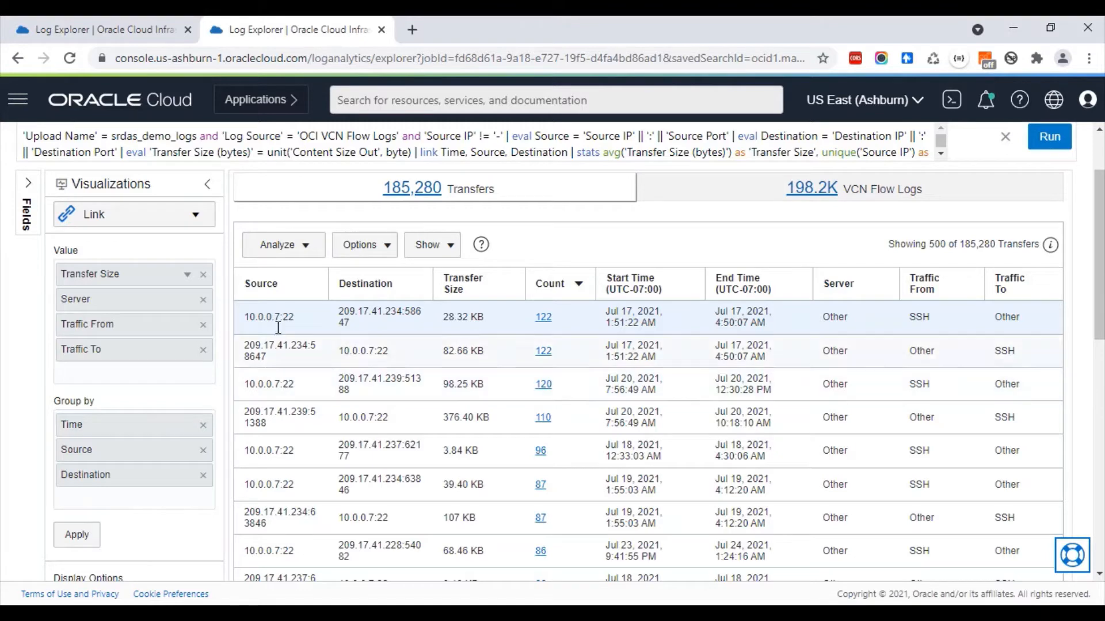
Step: Create a 'Network Traffic Analysis' chart with Start Time on X, Traffic From on Y, bubbles sized and coloured by Traffic To
left_click(280, 244)
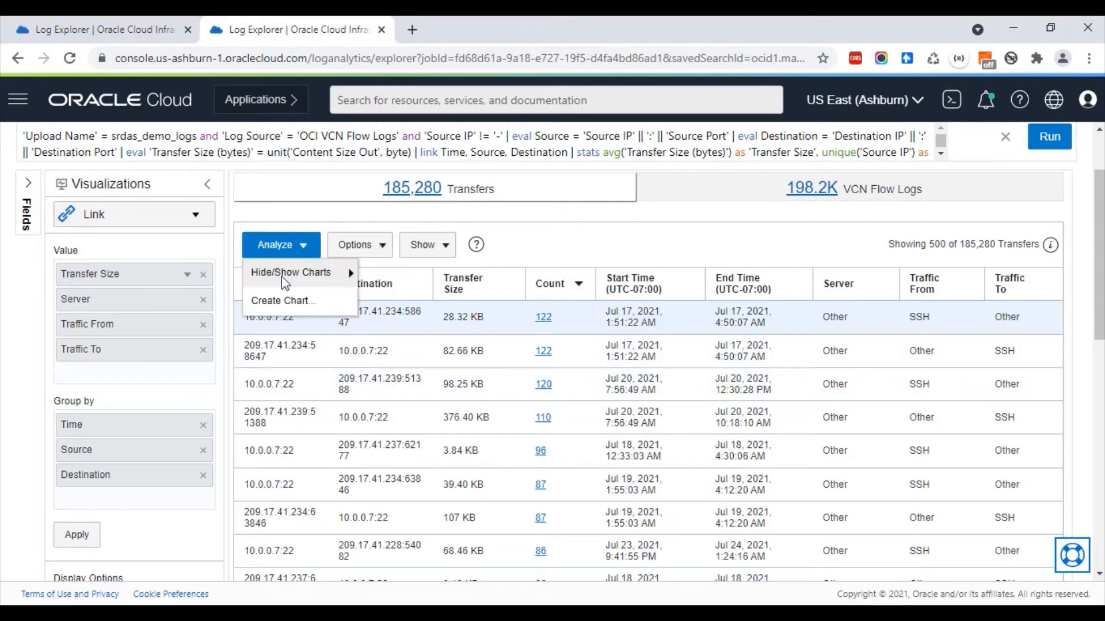
left_click(283, 301)
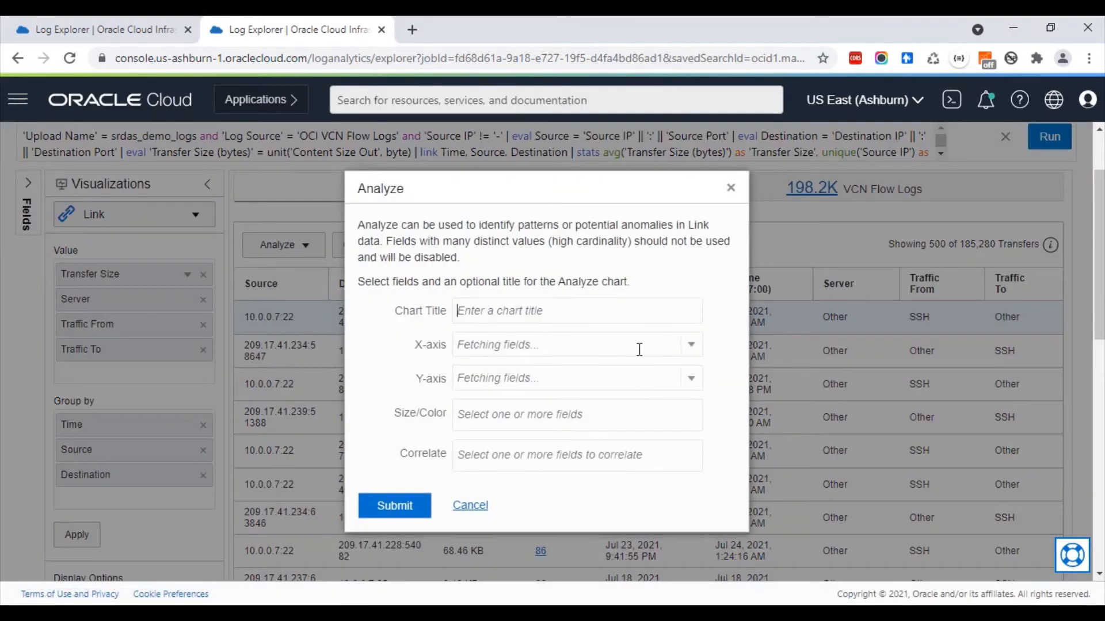
type("Networ")
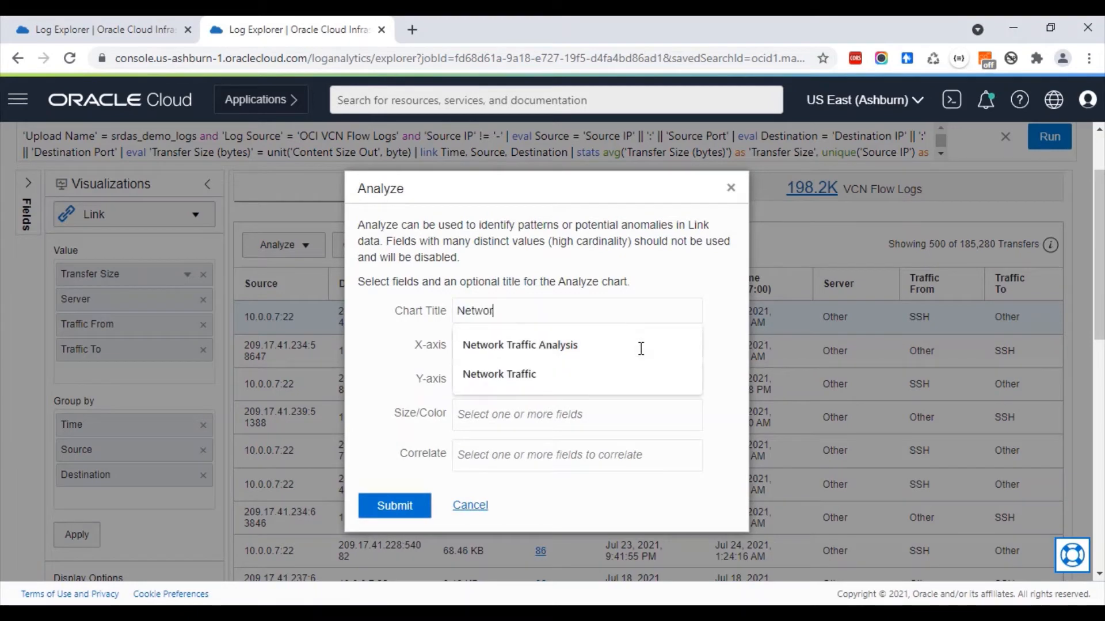
left_click(520, 344)
type("S")
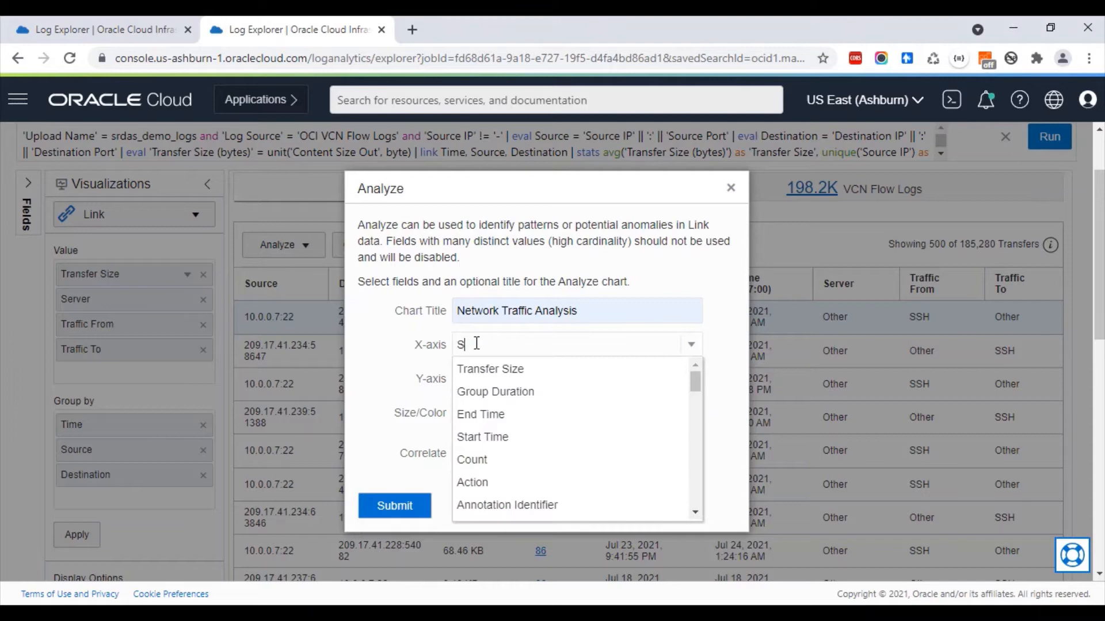
left_click(482, 438)
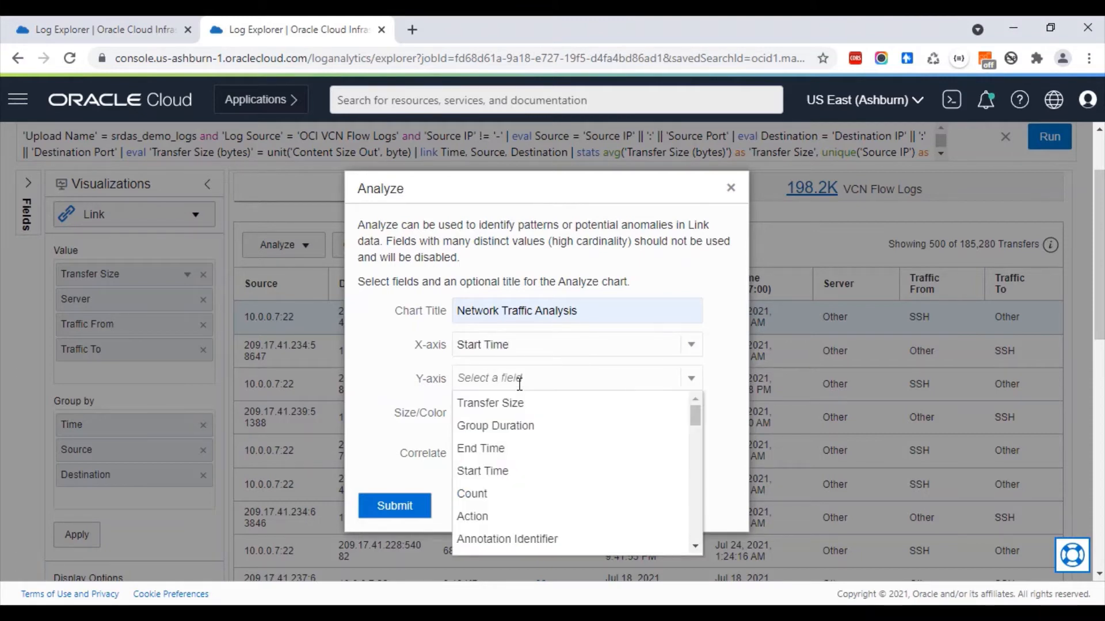
type("Tr")
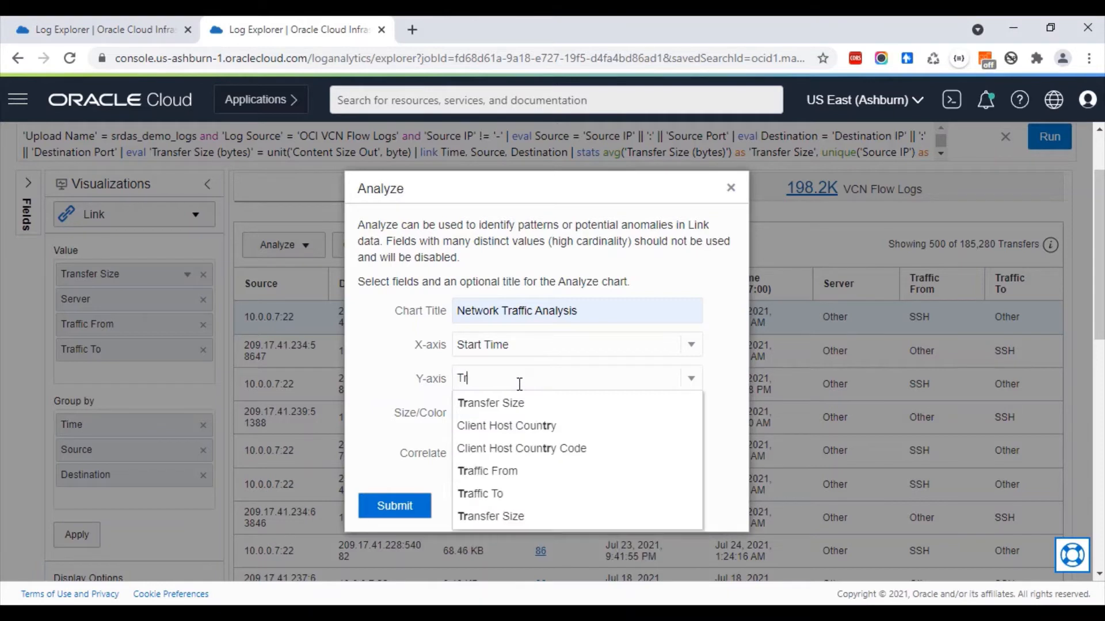
left_click(486, 470)
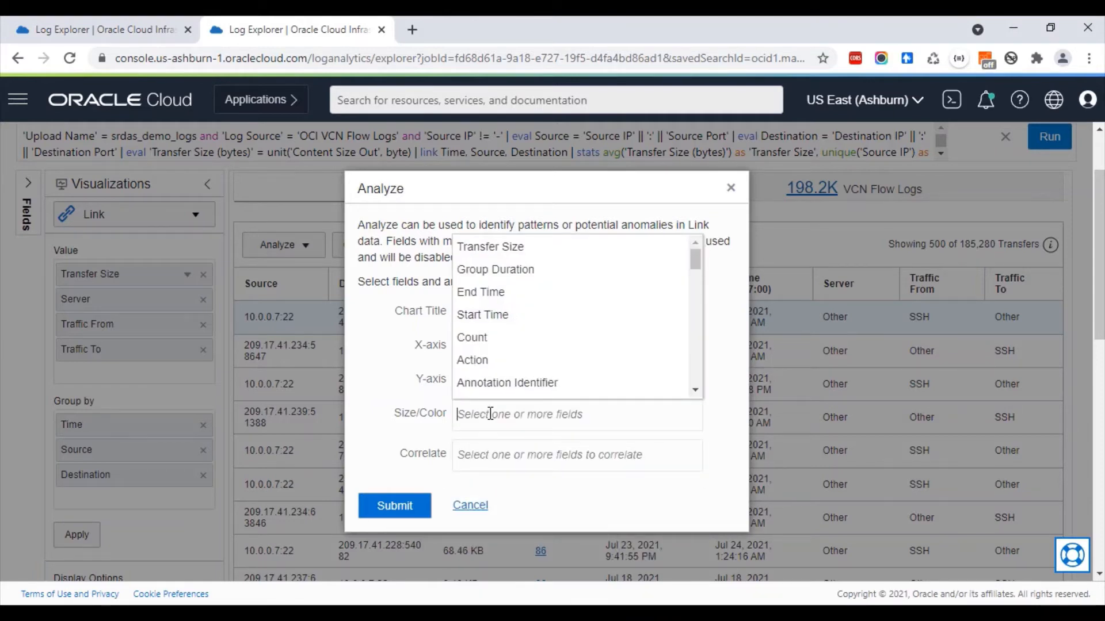
type("Traff")
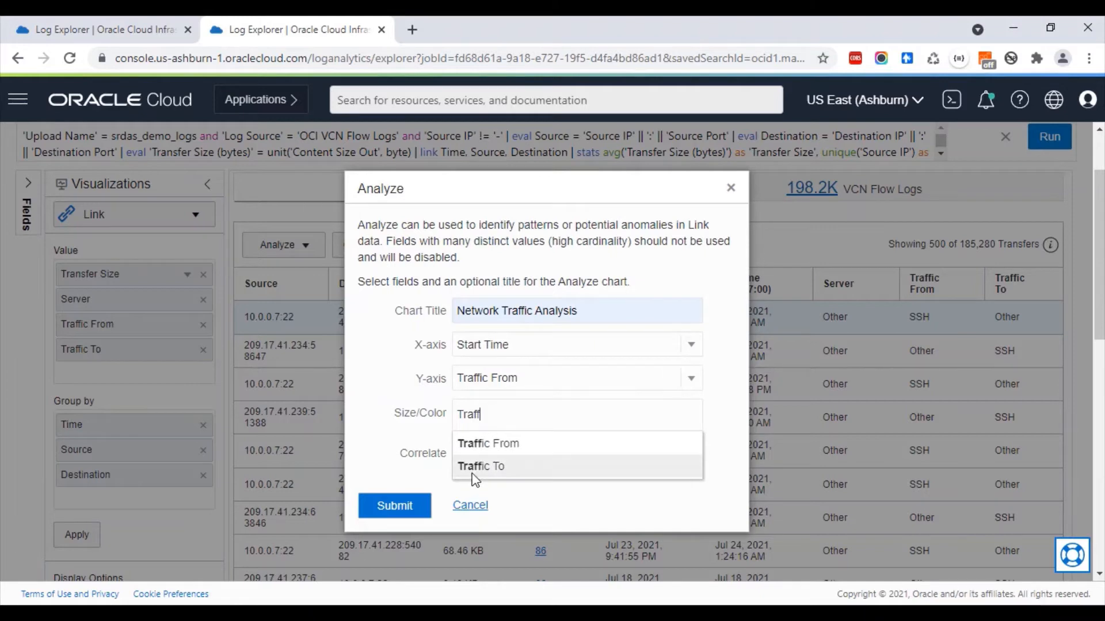
left_click(481, 466)
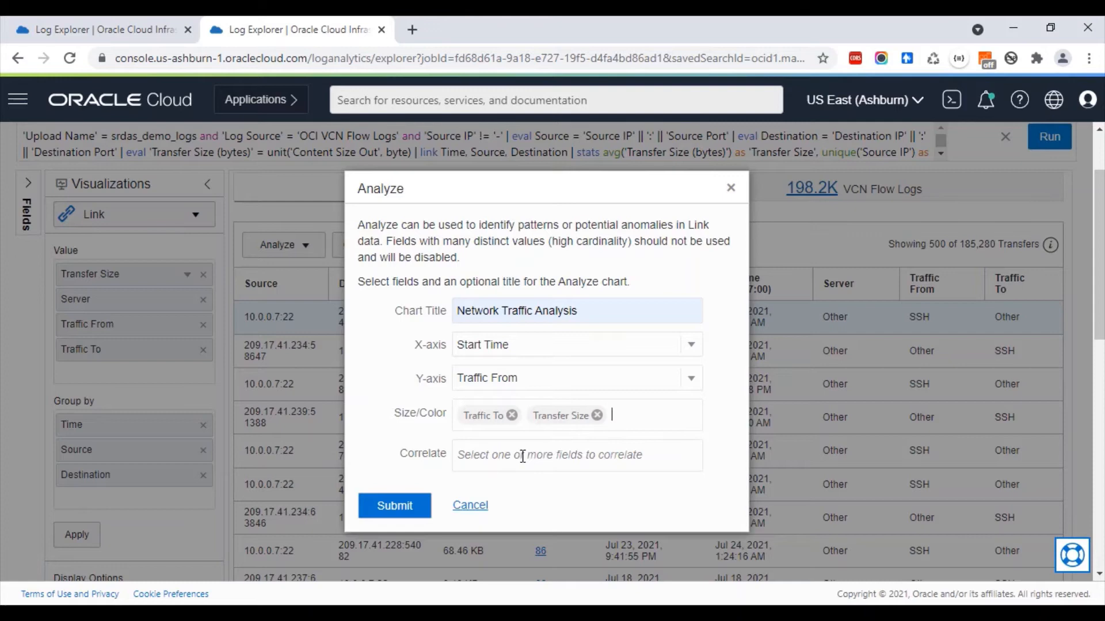
Step: Correlate the chart on the Source, Destination and Server fields
type("Source")
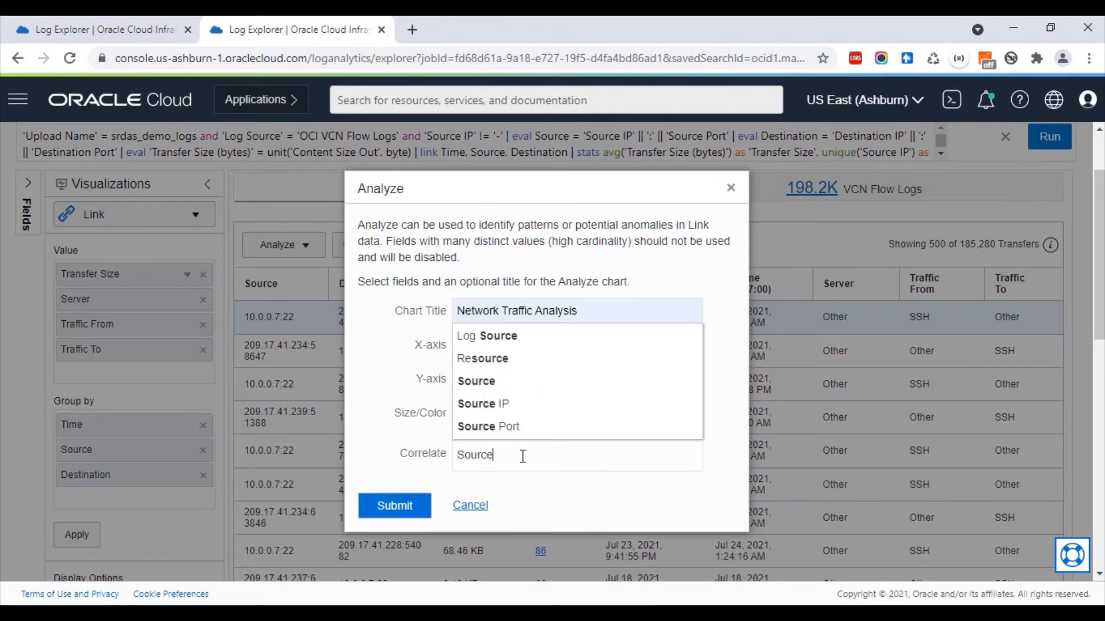
left_click(476, 381)
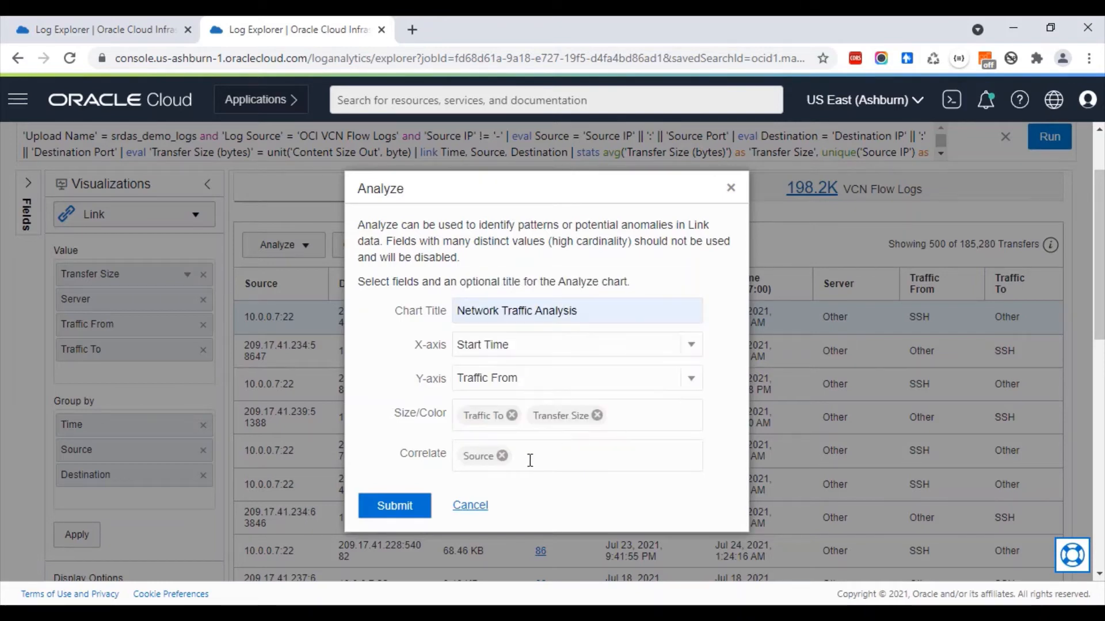
type("Dest")
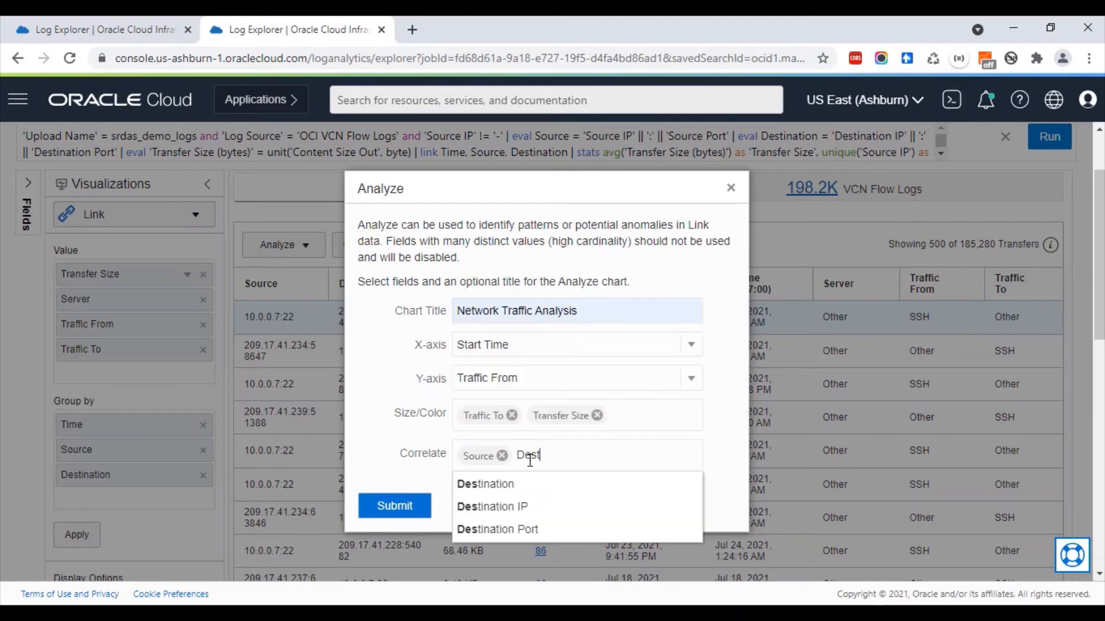
left_click(485, 484)
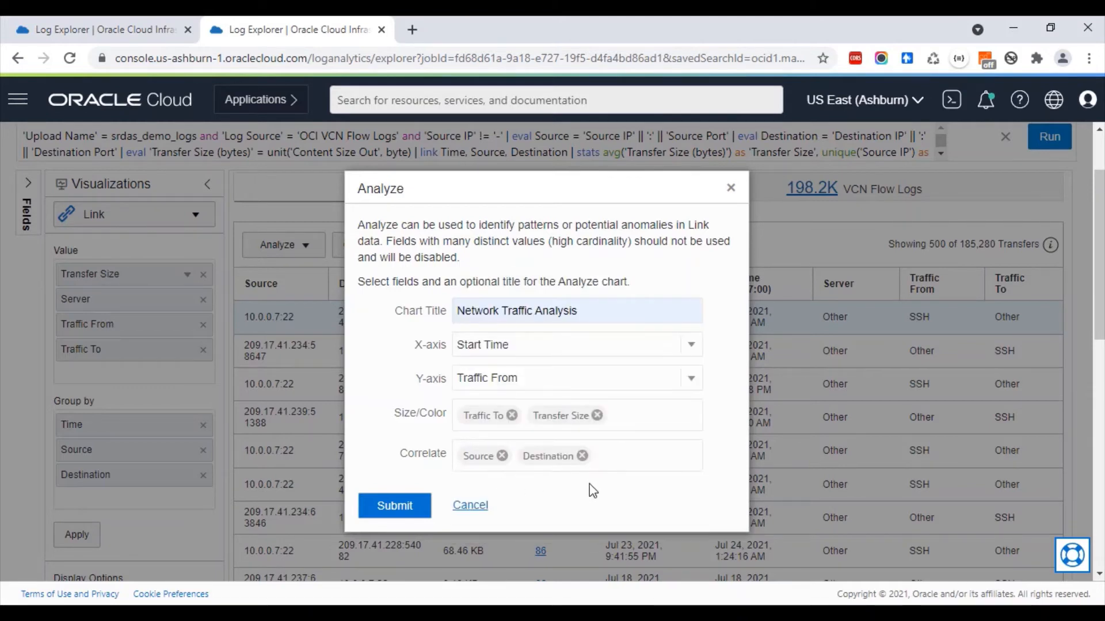
type("Ser")
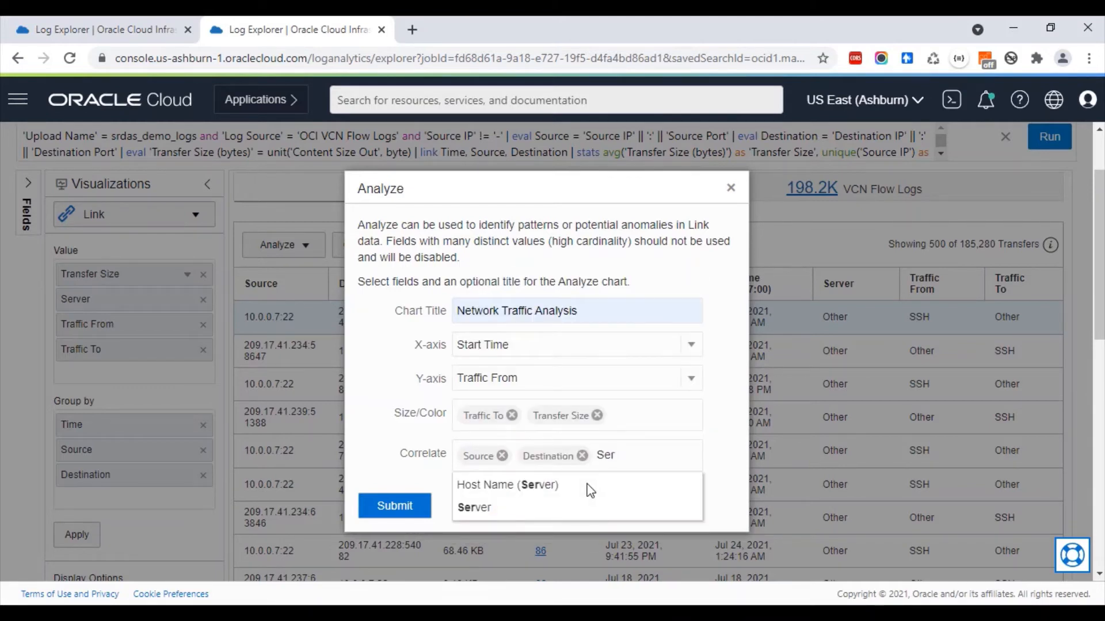
left_click(394, 506)
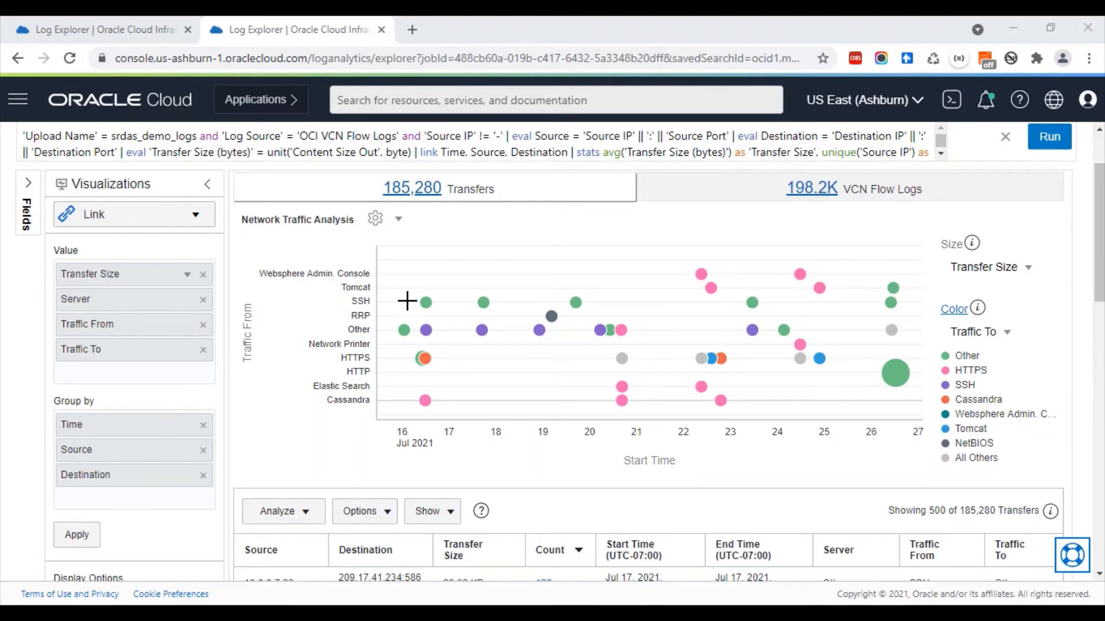
mouse_move(661, 493)
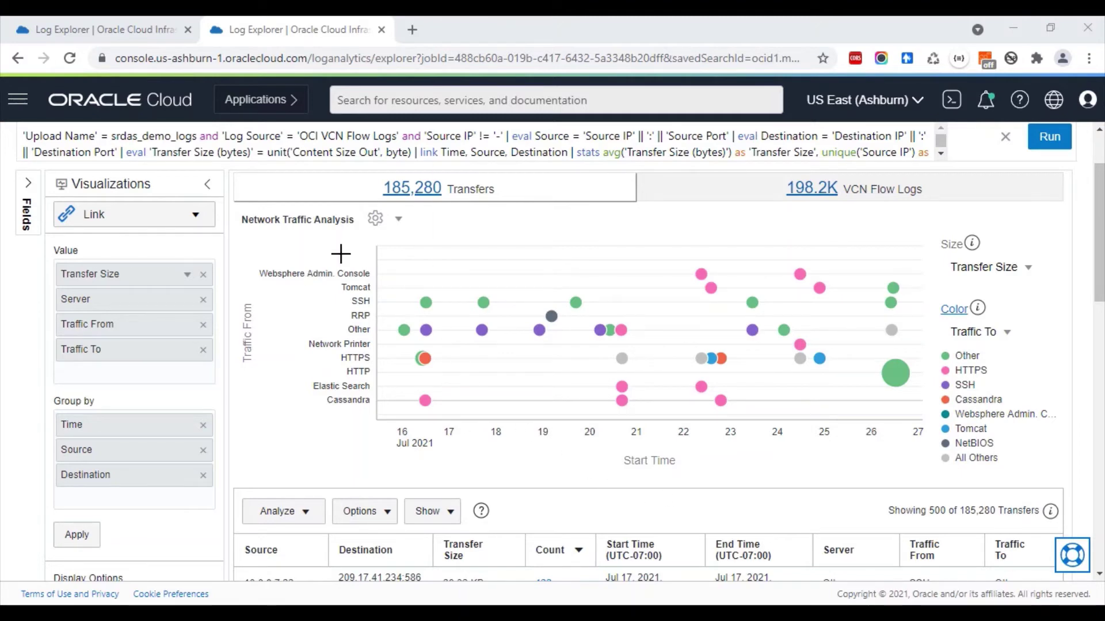
mouse_move(340, 254)
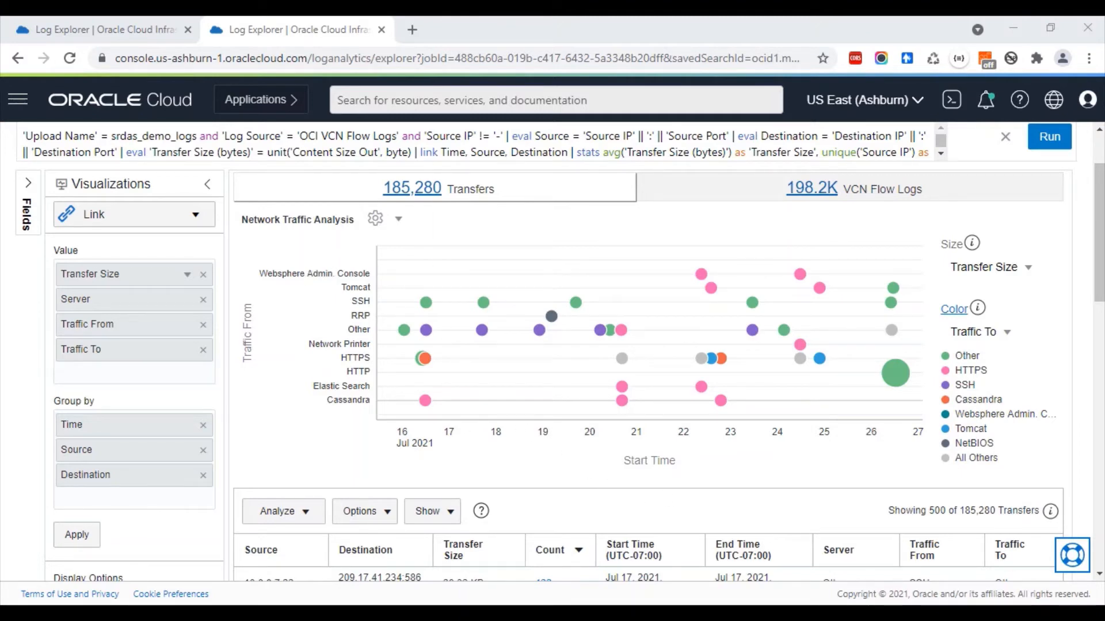
mouse_move(1047, 431)
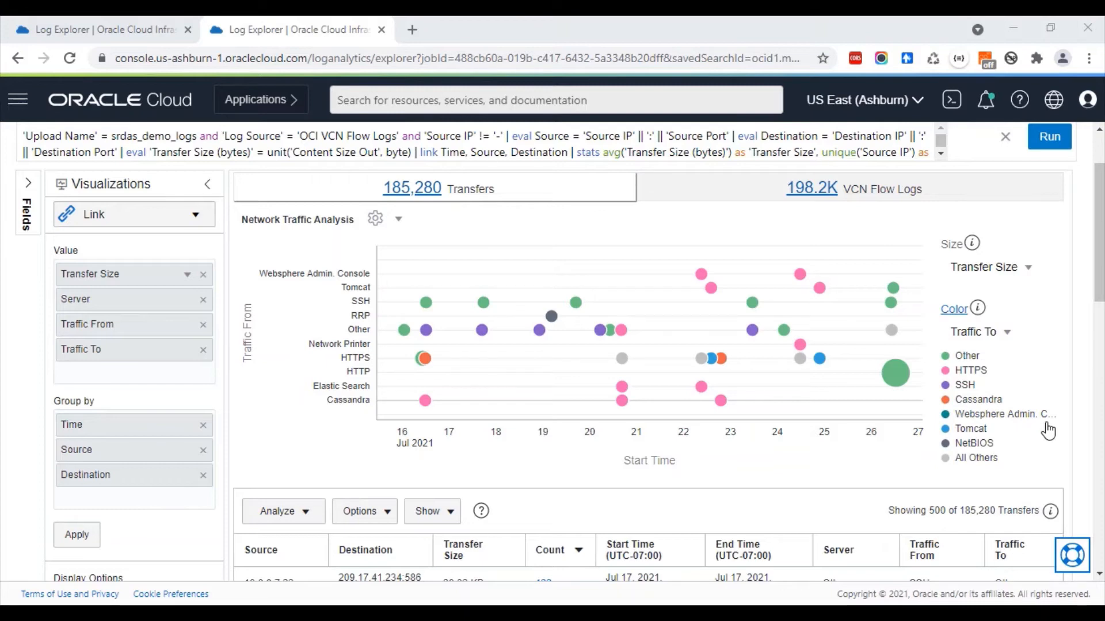
mouse_move(771, 172)
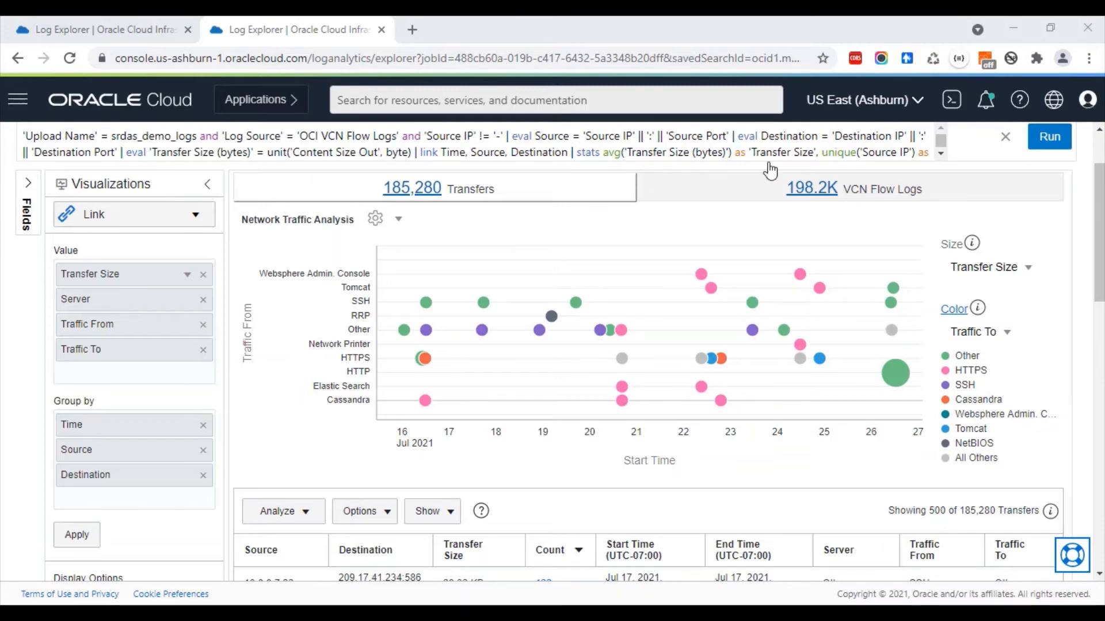
mouse_move(1026, 252)
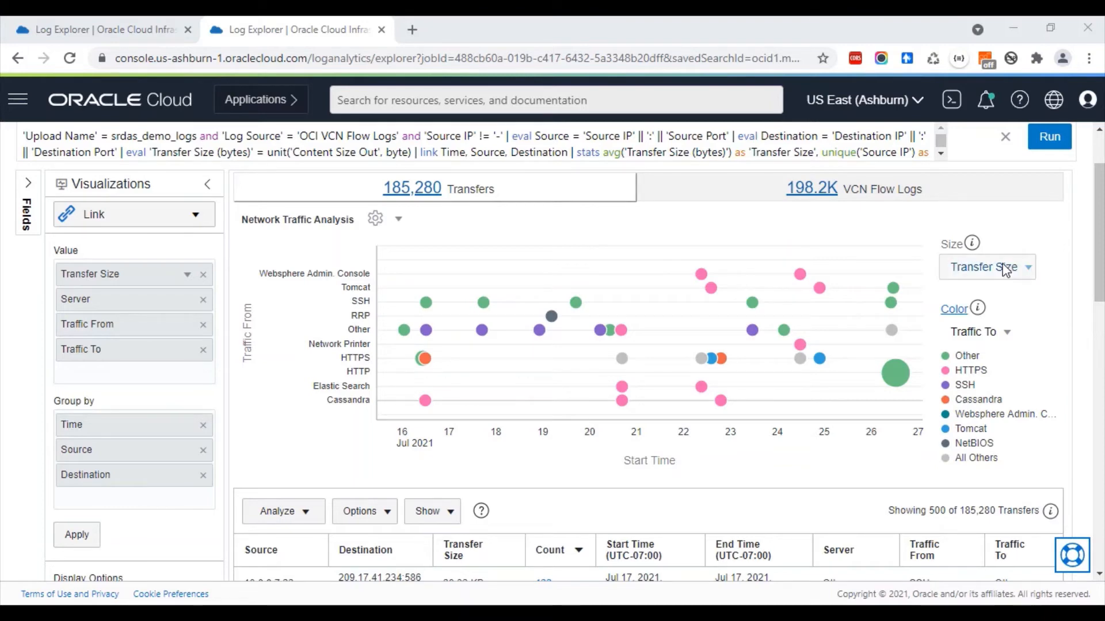
mouse_move(1061, 308)
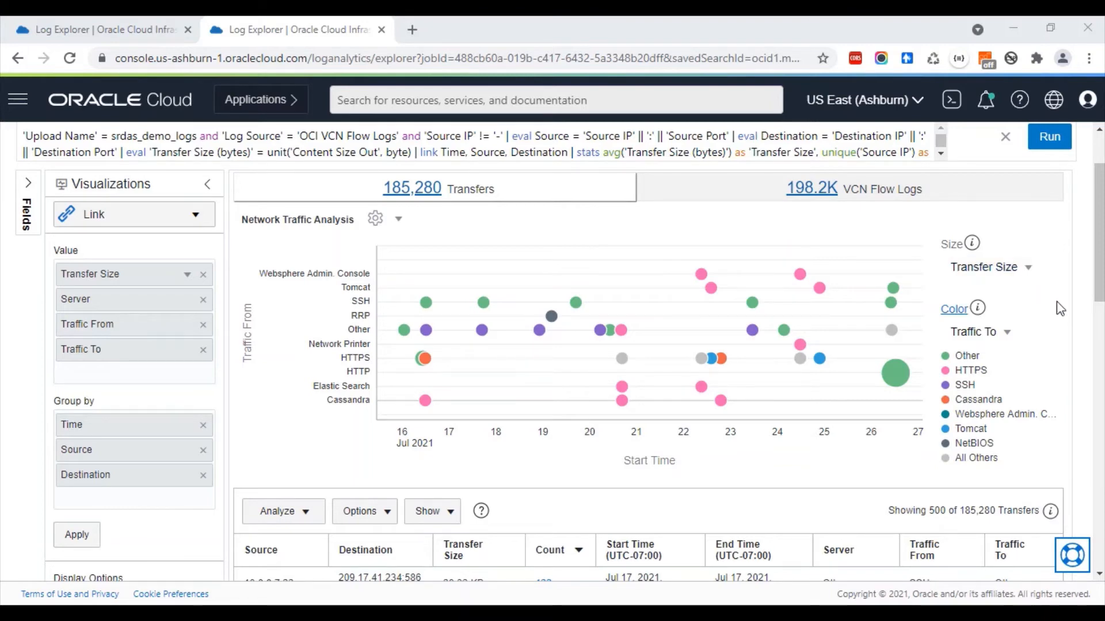
mouse_move(319, 384)
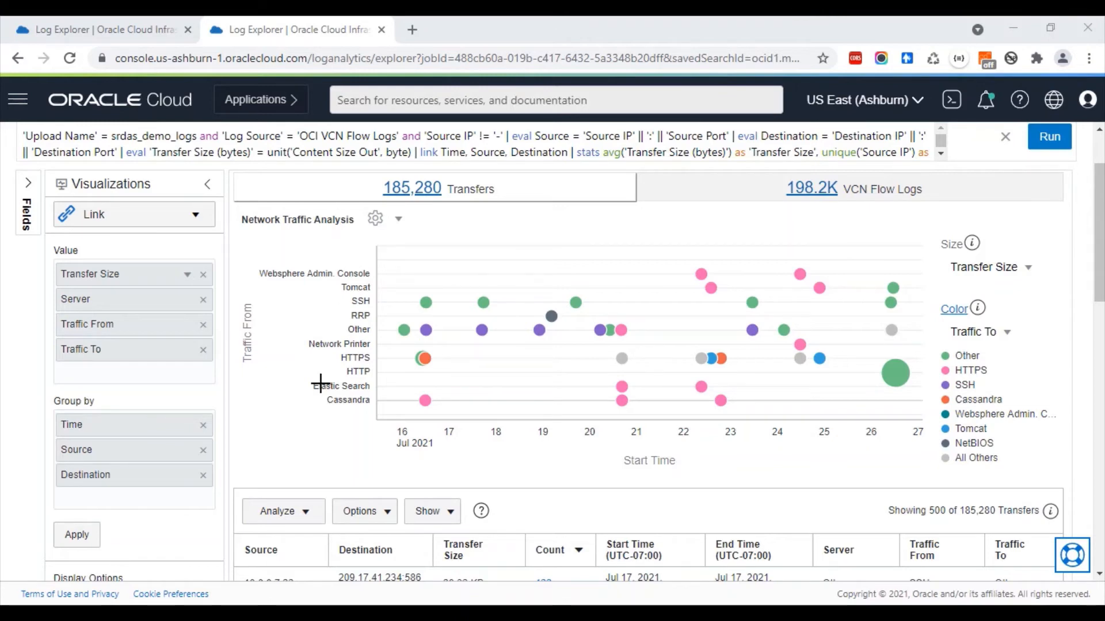
mouse_move(902, 465)
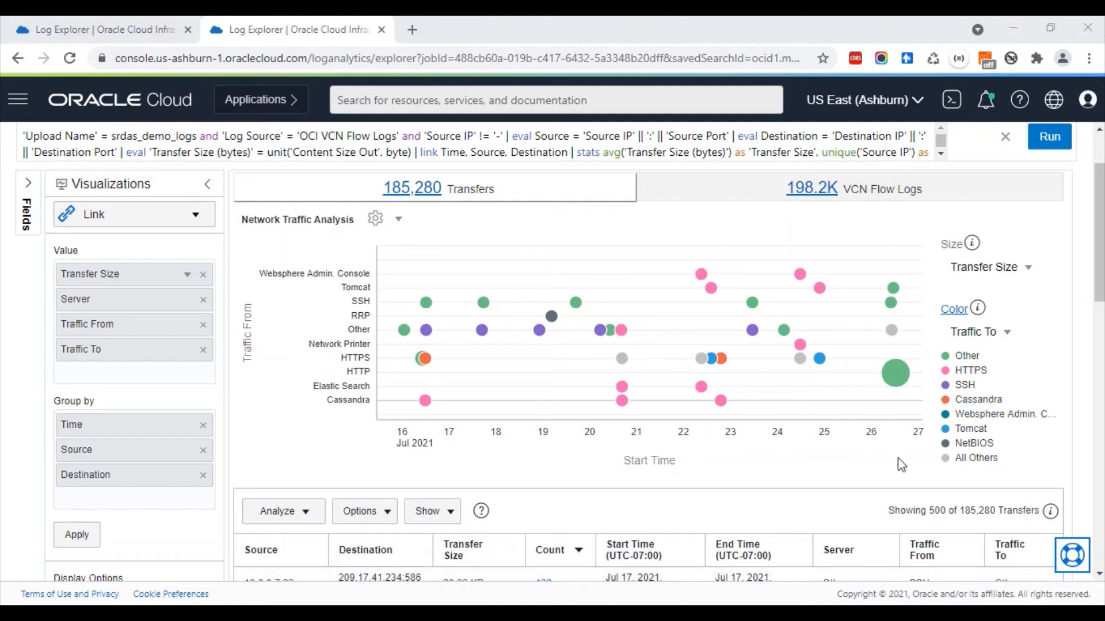
mouse_move(862, 352)
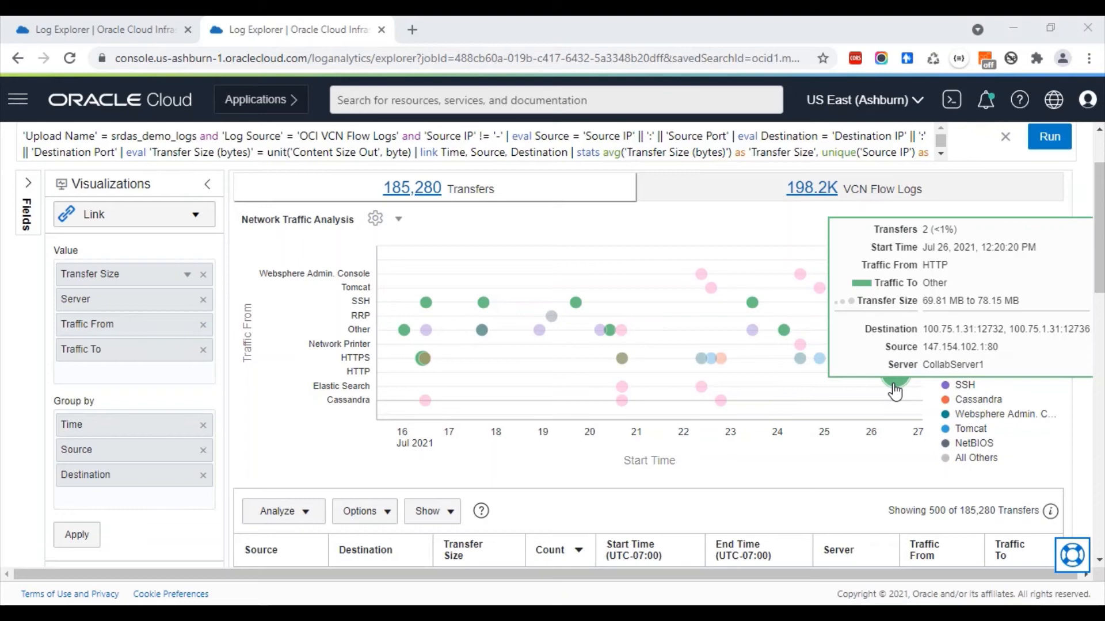
Step: Colour the bubbles by Transfer Size, giving a legend from 42 B to 73.98 MB
left_click(976, 332)
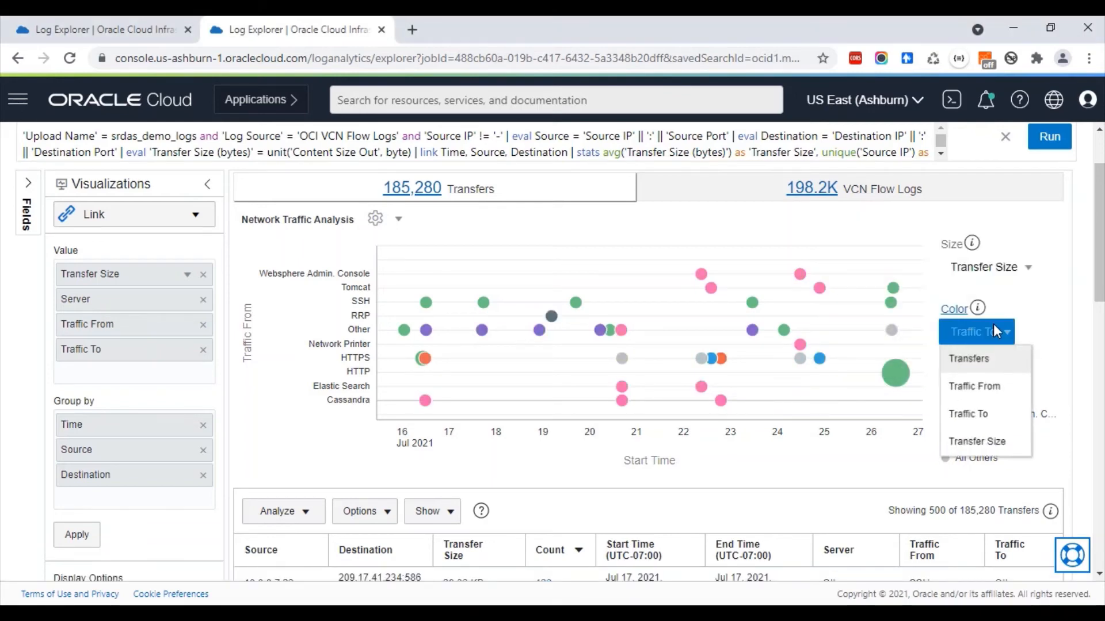
left_click(977, 441)
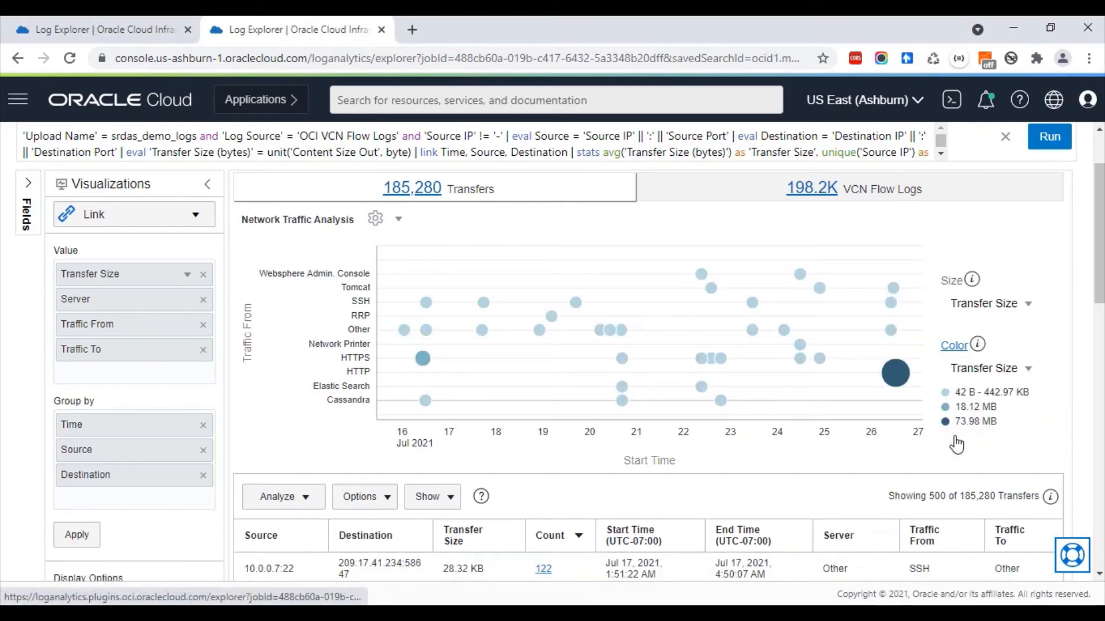
mouse_move(975, 381)
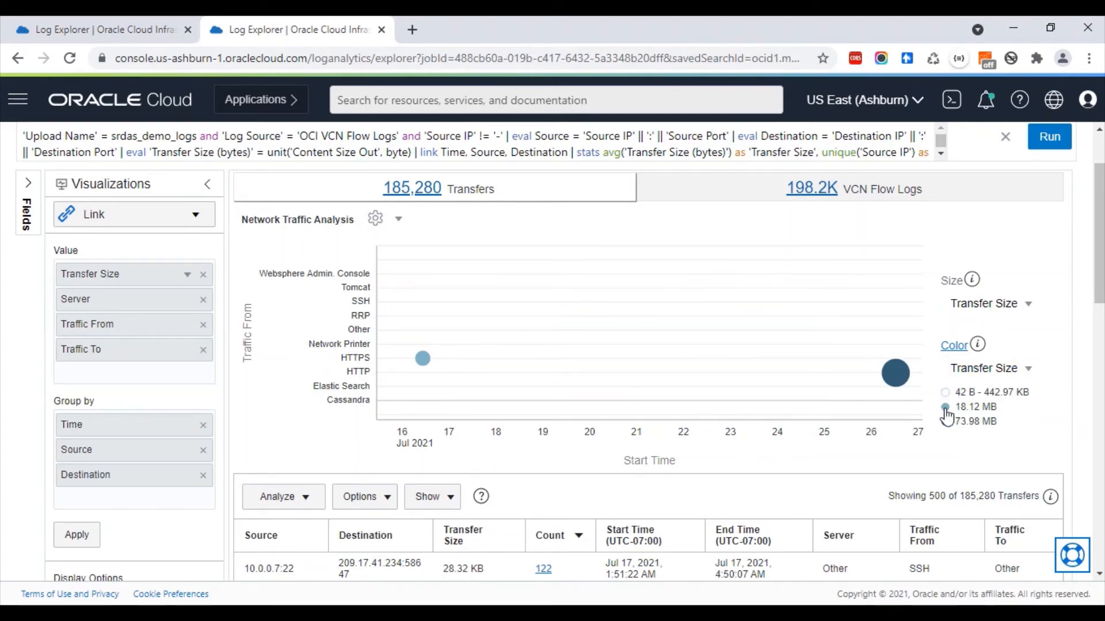
Step: Hide the 18.12 MB legend range so only the 73.98 MB Jul 26 HTTP transfer bubble remains
left_click(944, 421)
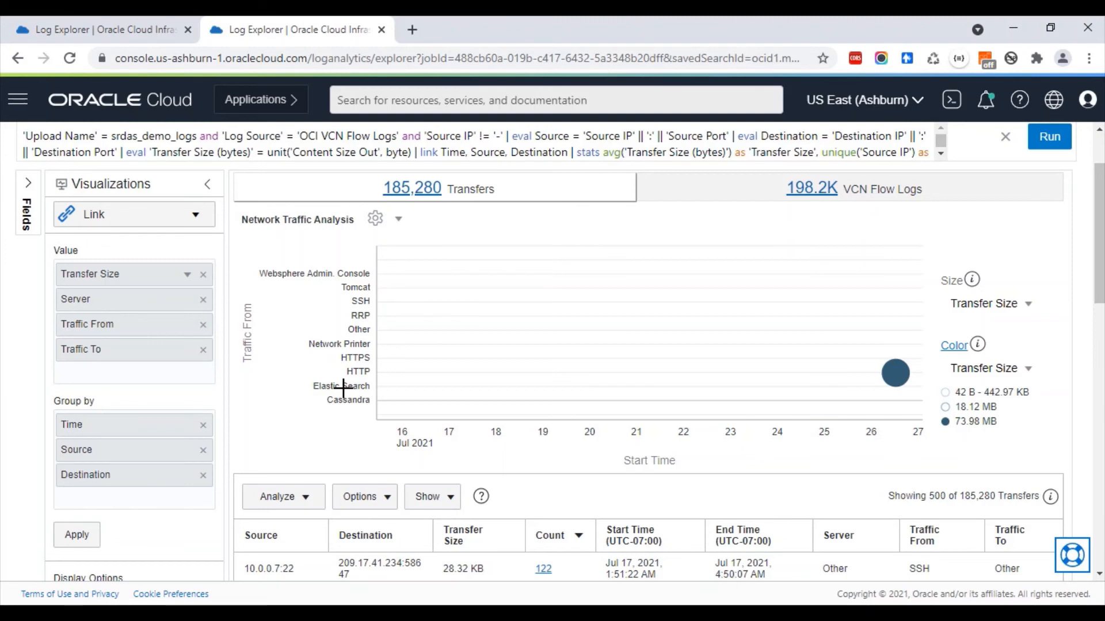
mouse_move(928, 517)
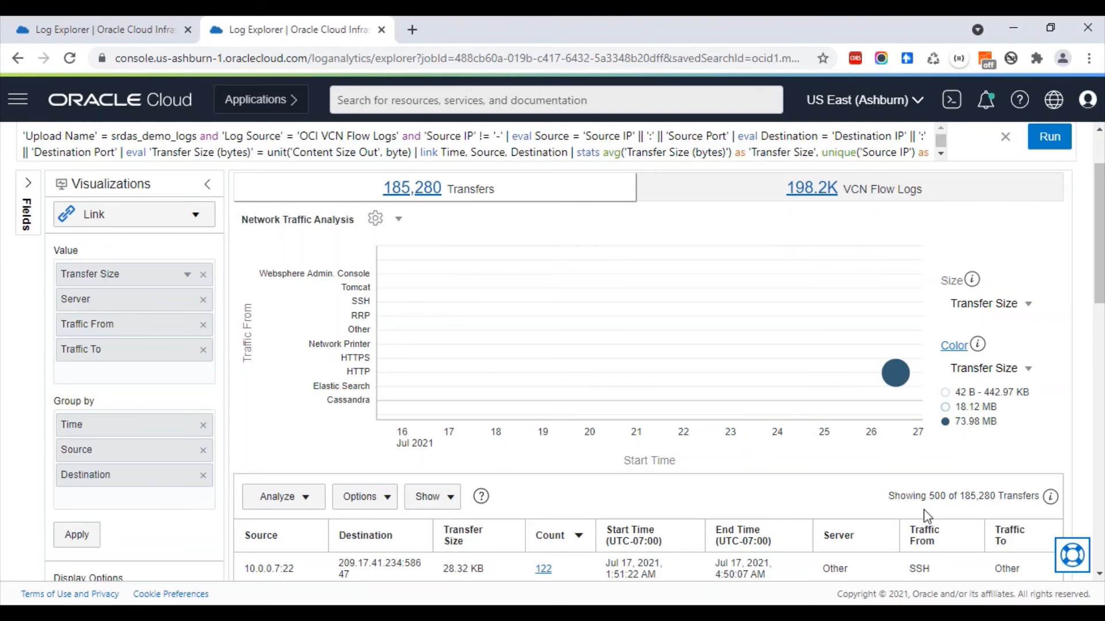
mouse_move(895, 373)
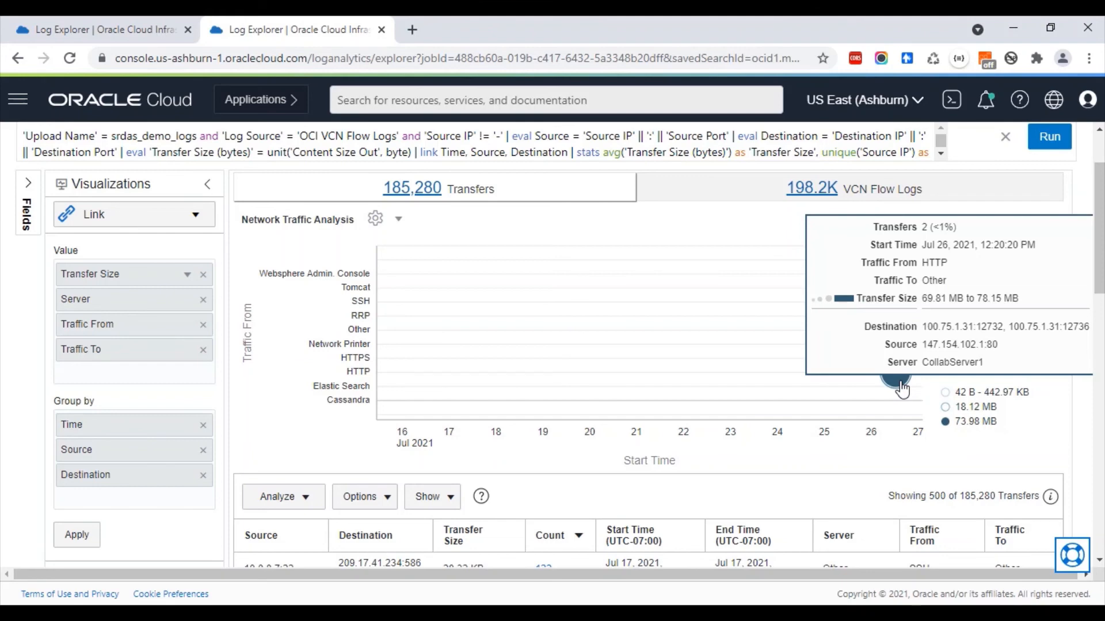